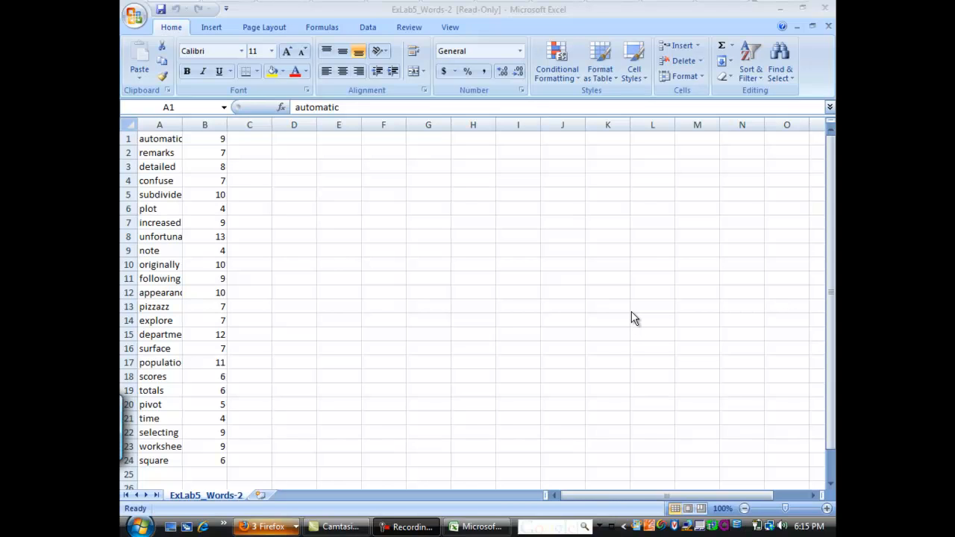
pyautogui.moveTo(417, 224)
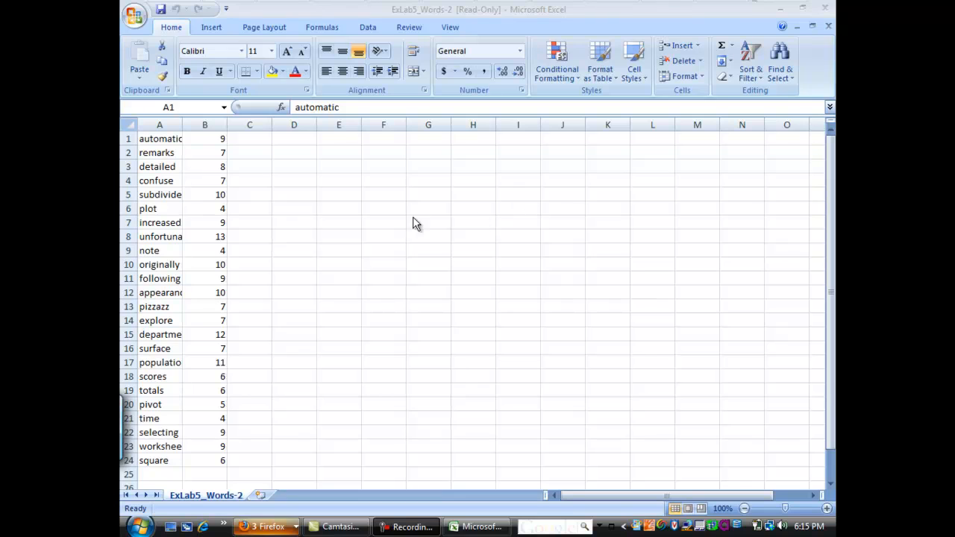
pyautogui.moveTo(395, 221)
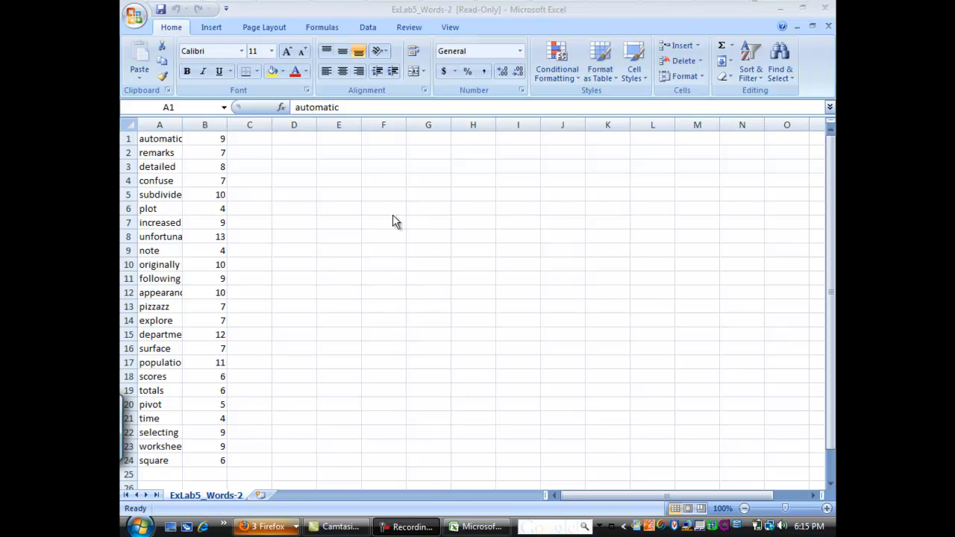
pyautogui.moveTo(348, 211)
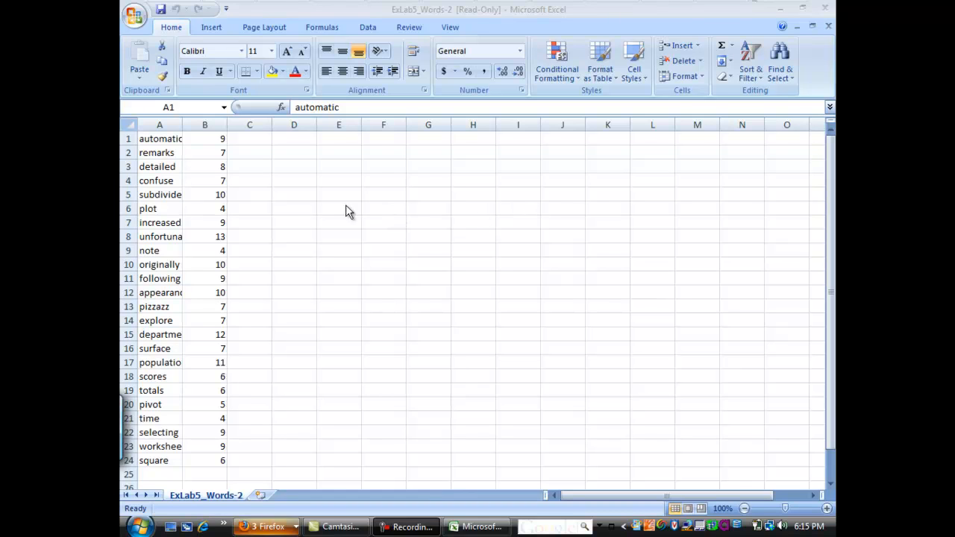
pyautogui.moveTo(218, 250)
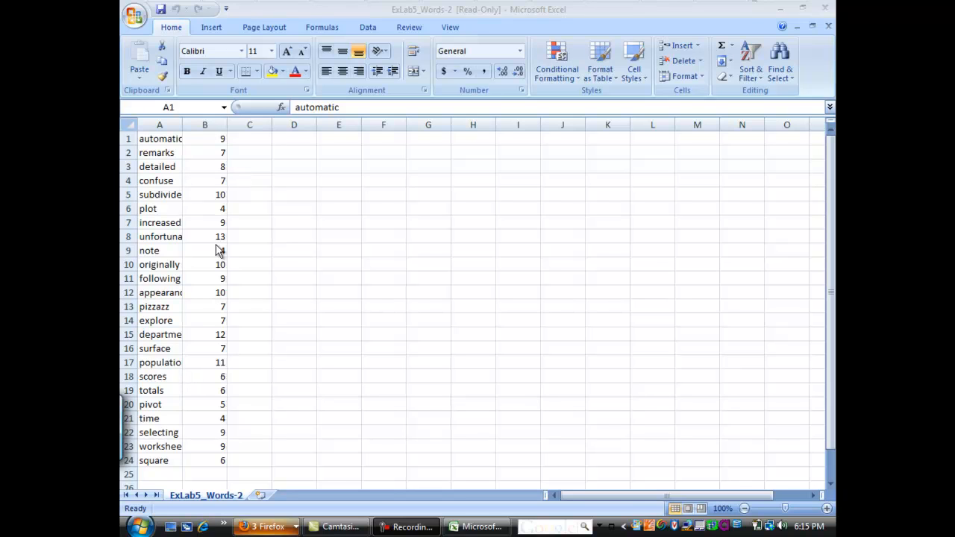
pyautogui.moveTo(176, 205)
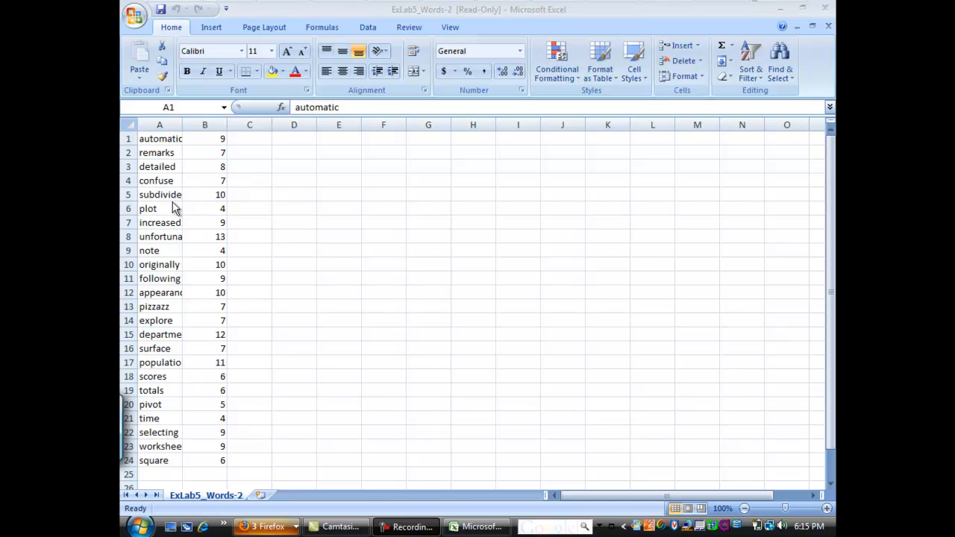
pyautogui.moveTo(219, 170)
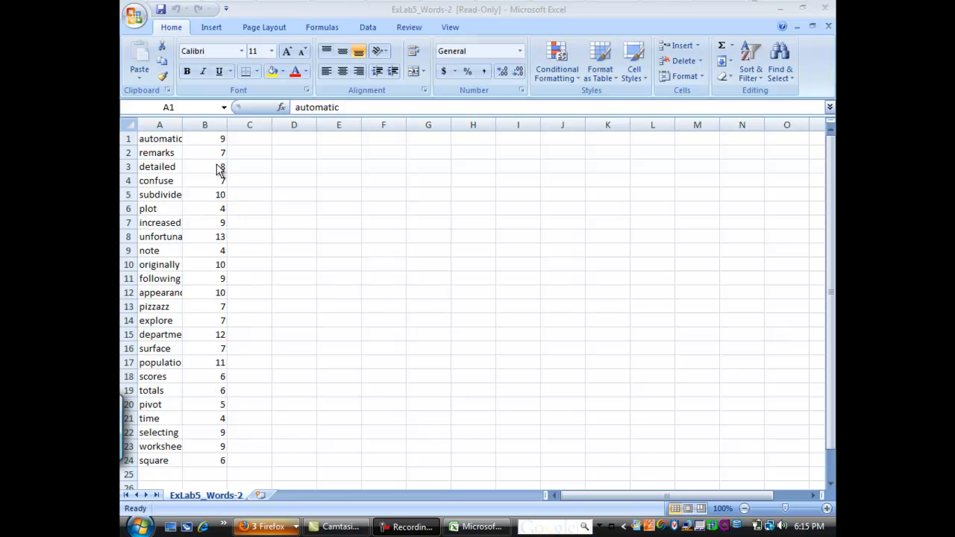
pyautogui.moveTo(219, 201)
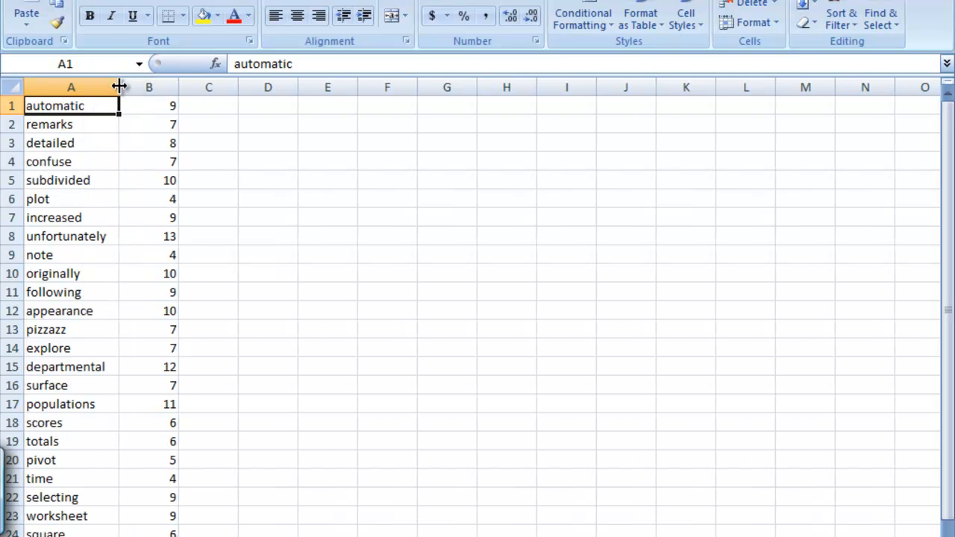
# Step: Widen column A so full words show, then clear the copy outline after pasting copies
pyautogui.moveTo(119, 87); pyautogui.dragTo(119, 87)
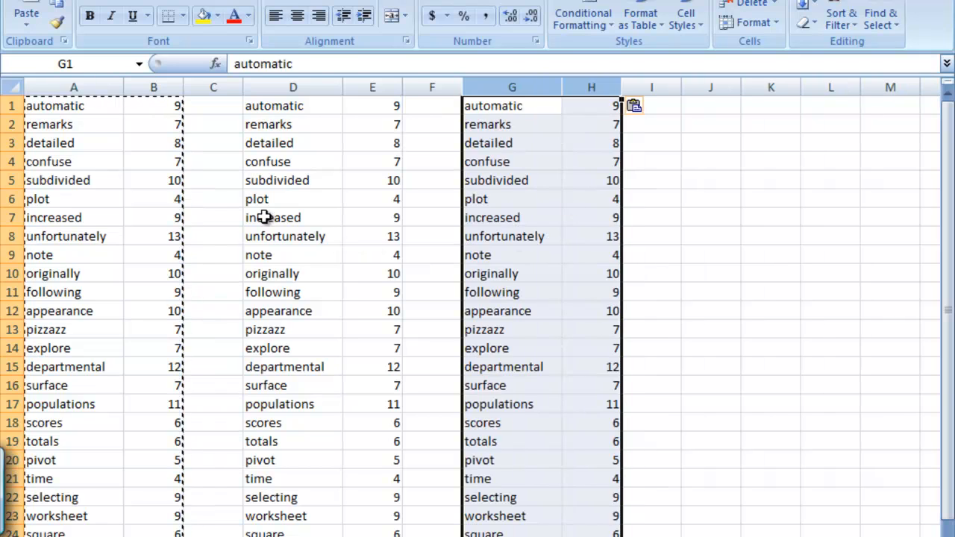
pyautogui.click(213, 180)
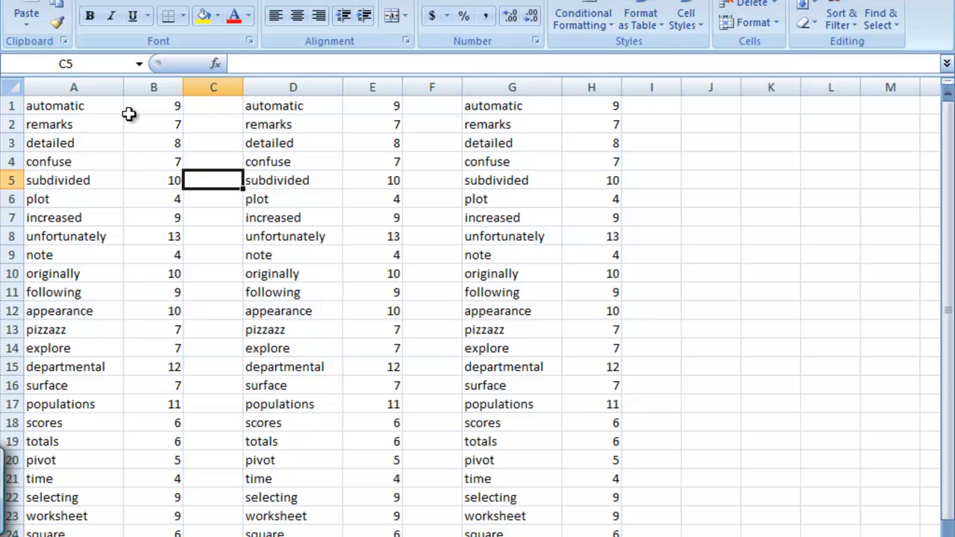
pyautogui.moveTo(73, 100)
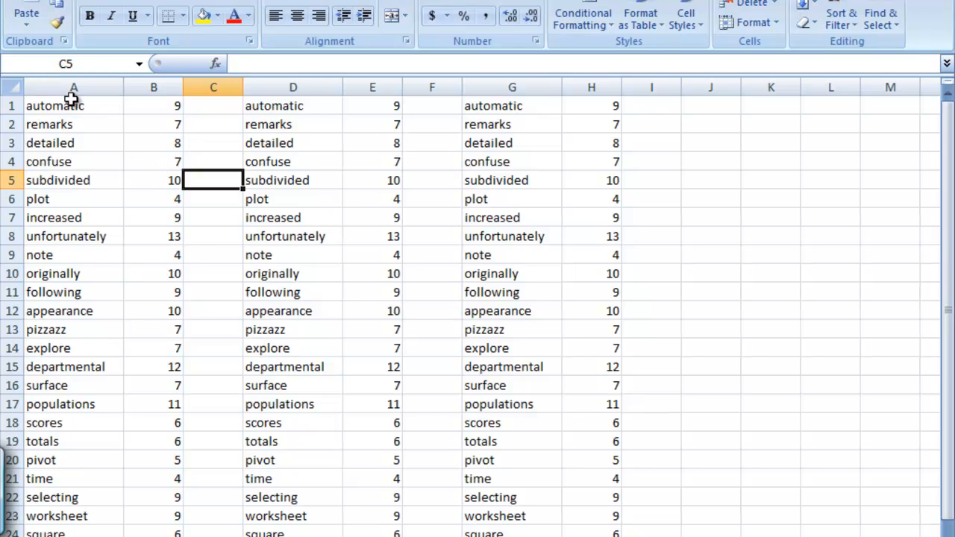
# Step: Sort column A A-to-Z, expanding the selection so counts stay with words
pyautogui.click(73, 87)
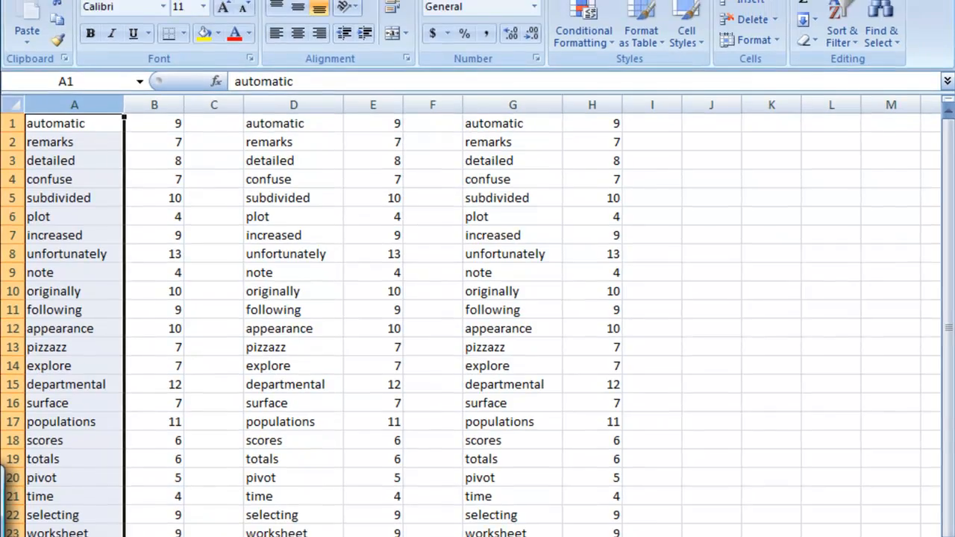
pyautogui.click(333, 35)
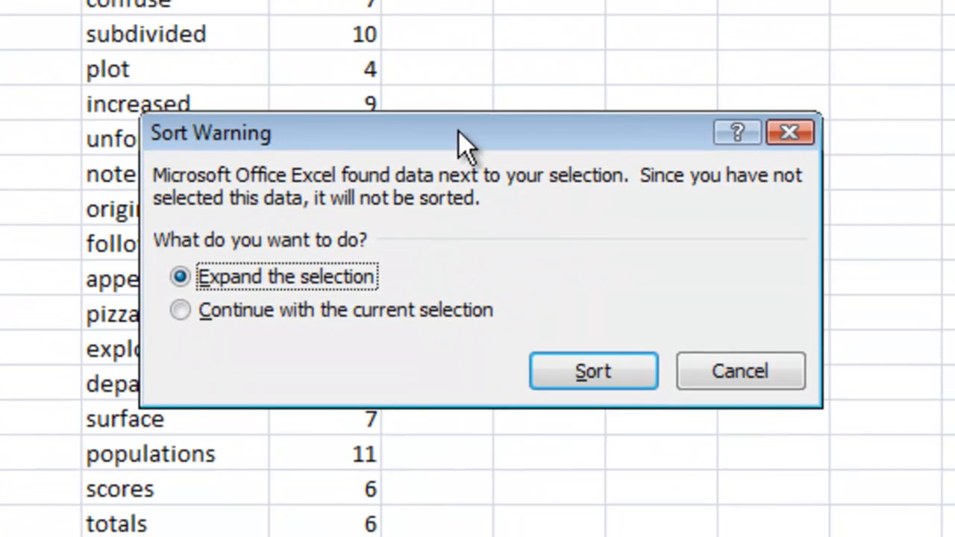
pyautogui.moveTo(427, 237)
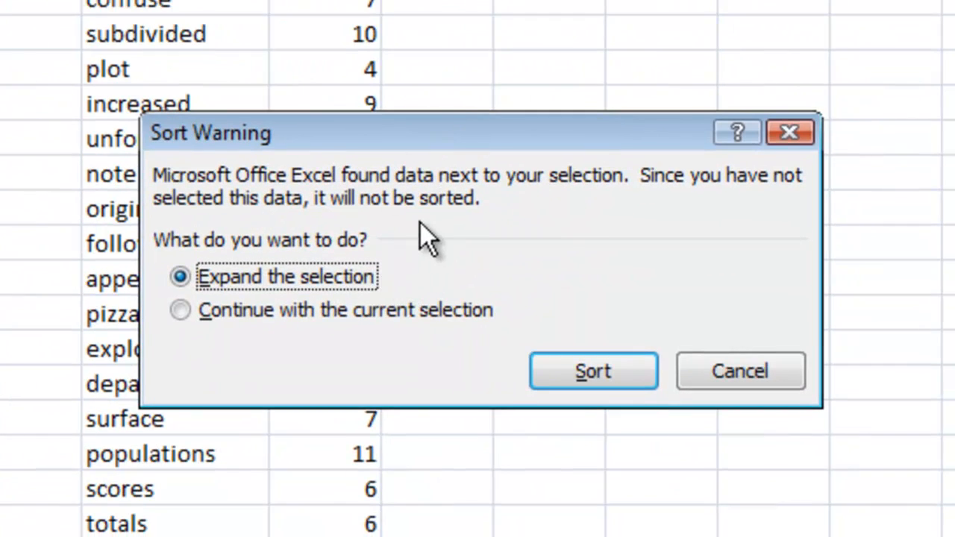
pyautogui.moveTo(425, 239)
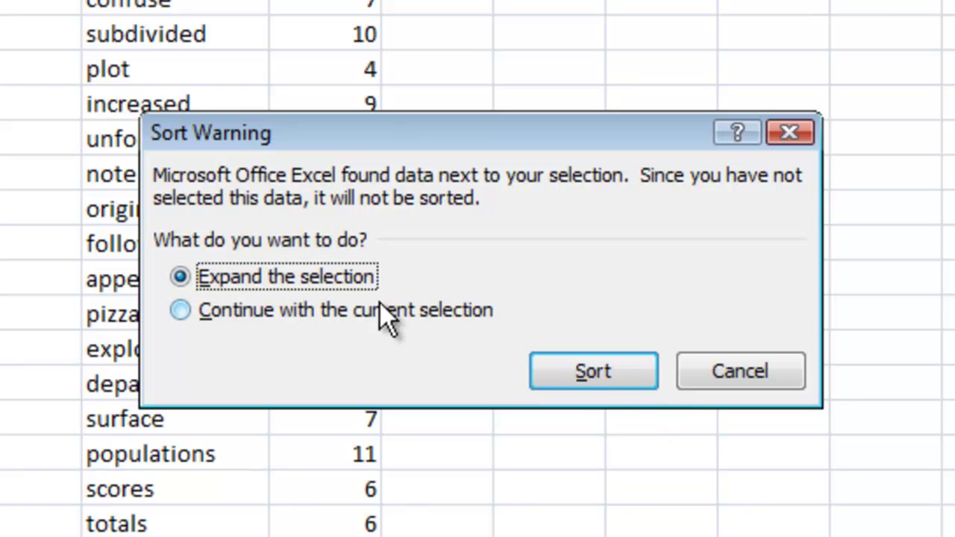
pyautogui.click(592, 371)
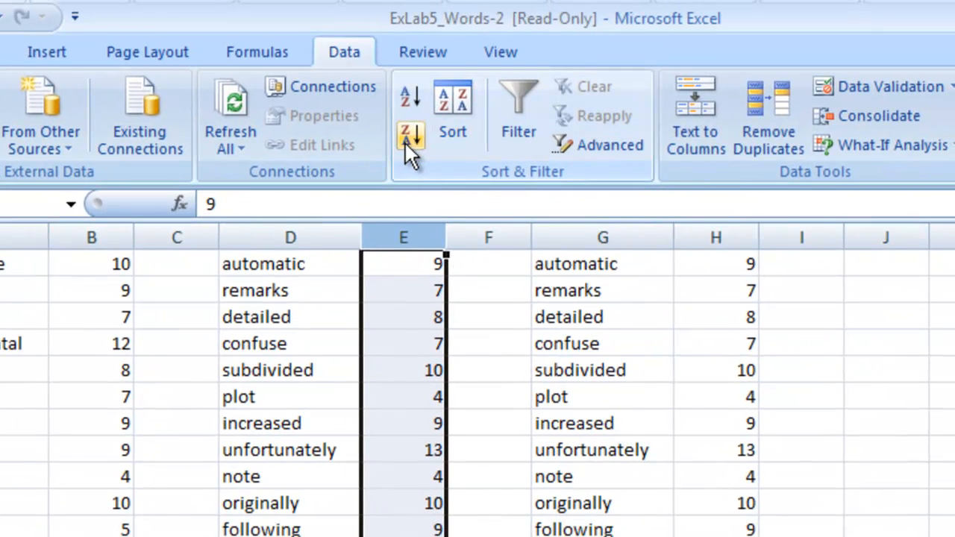
pyautogui.moveTo(429, 161)
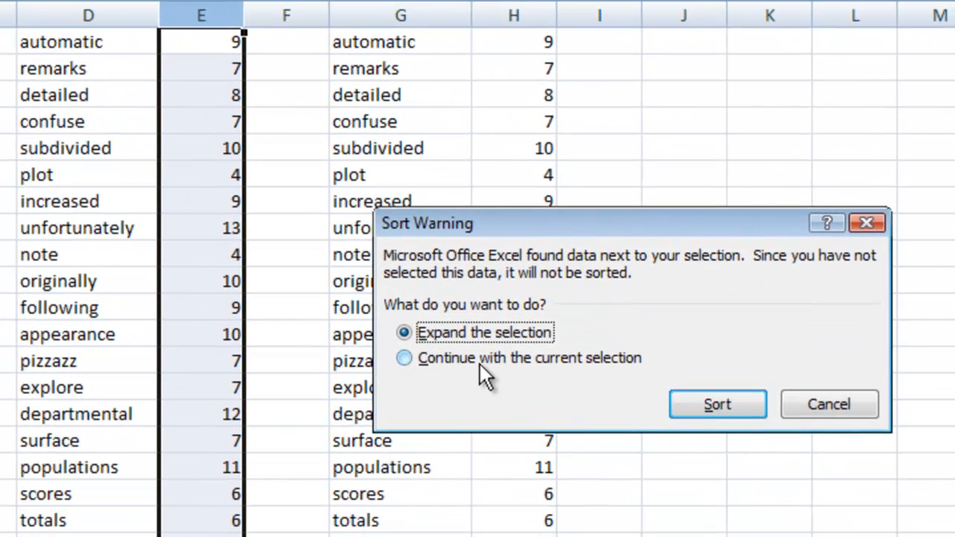
# Step: Expand the selection in the Sort Warning so column E sorts Z-to-A with its words
pyautogui.click(715, 404)
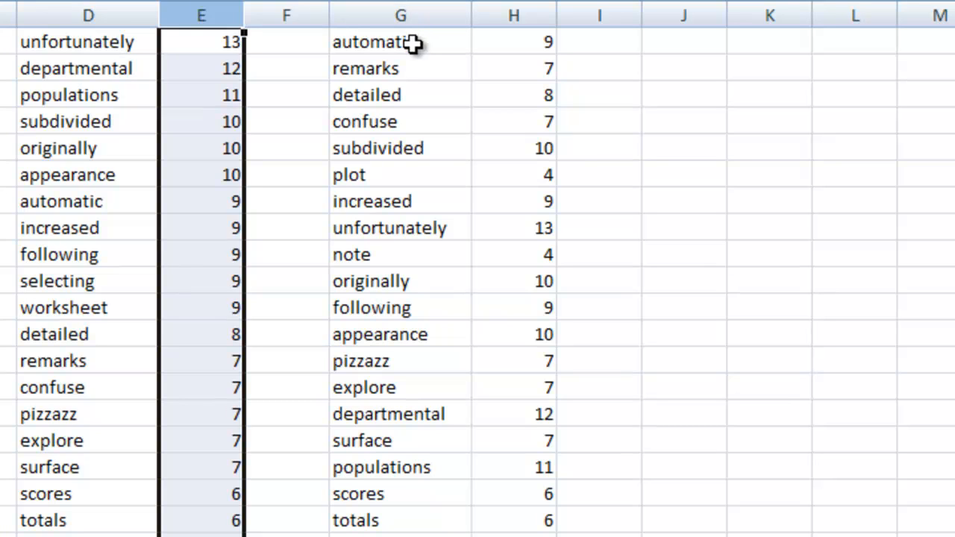
pyautogui.moveTo(403, 63)
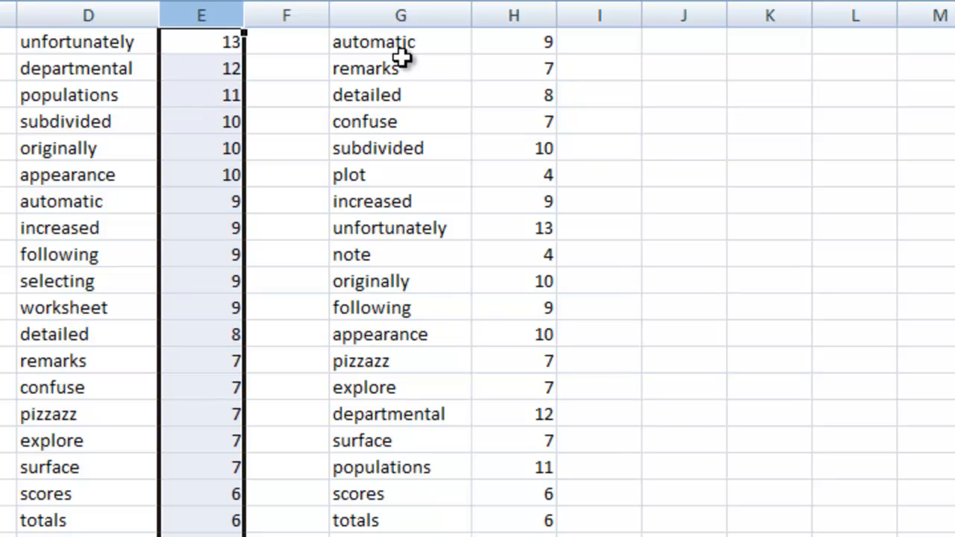
pyautogui.moveTo(513, 57)
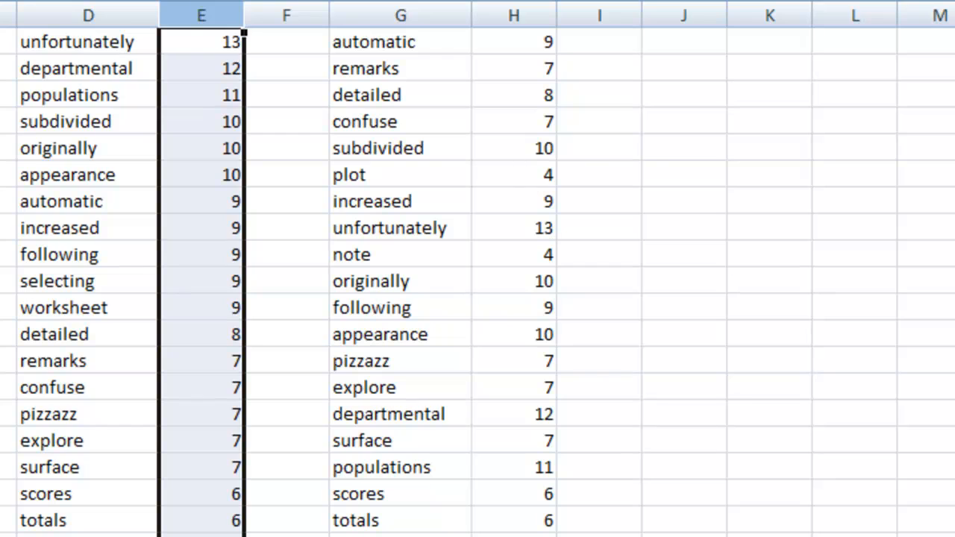
pyautogui.moveTo(491, 448)
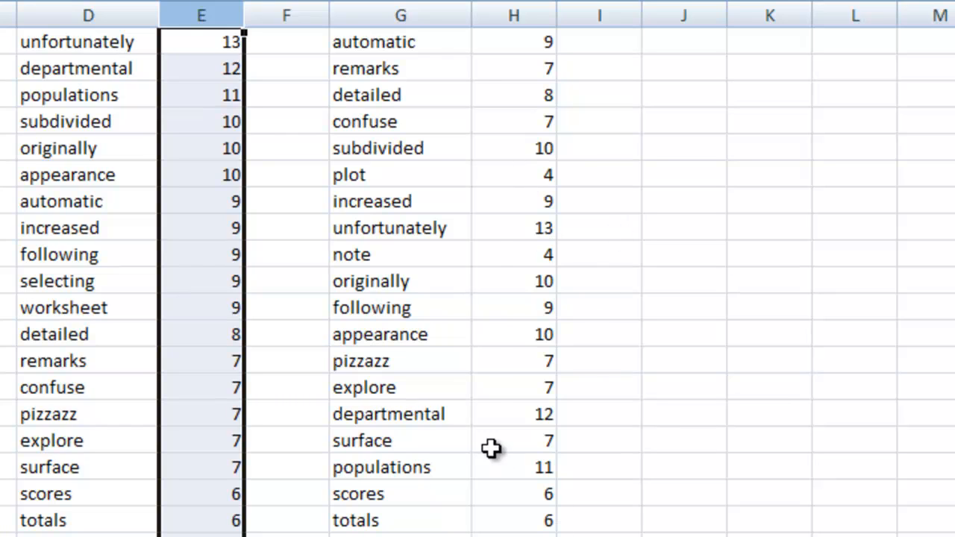
pyautogui.moveTo(561, 478)
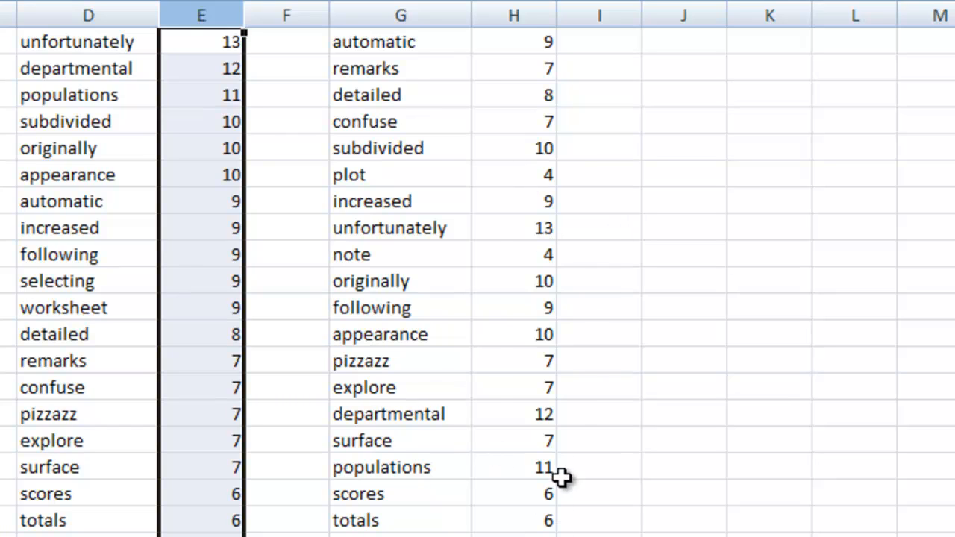
pyautogui.moveTo(541, 364)
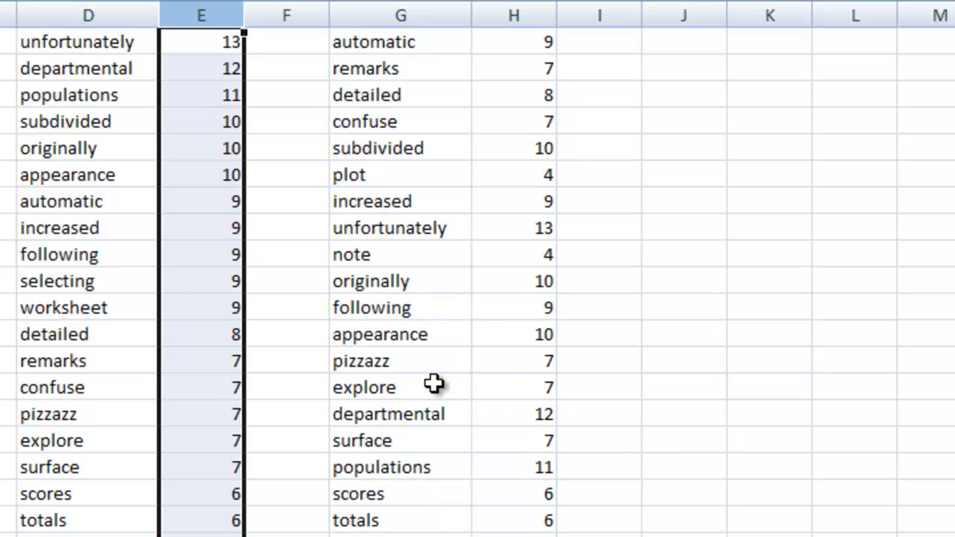
pyautogui.moveTo(511, 366)
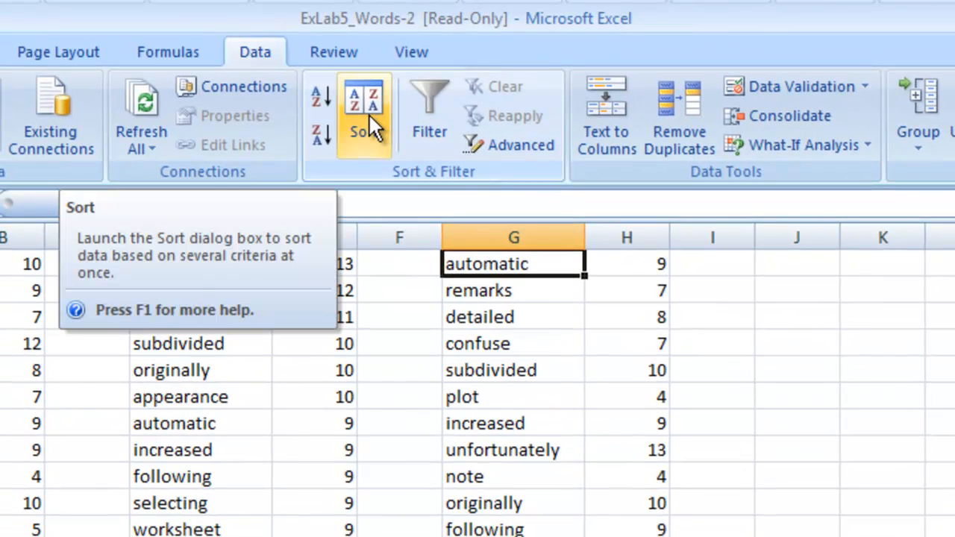
# Step: Sort G:H by column H smallest to largest, then by column G A to Z
pyautogui.click(364, 112)
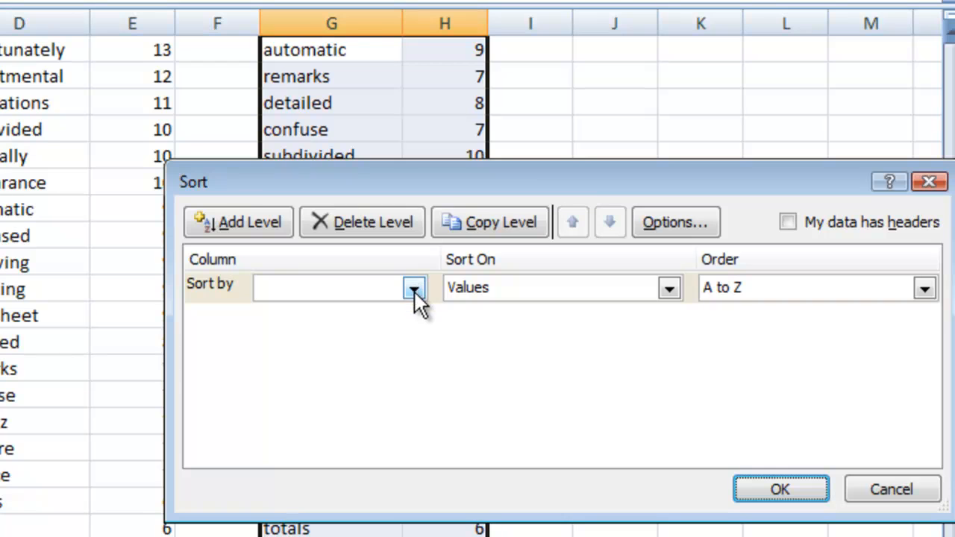
pyautogui.click(413, 288)
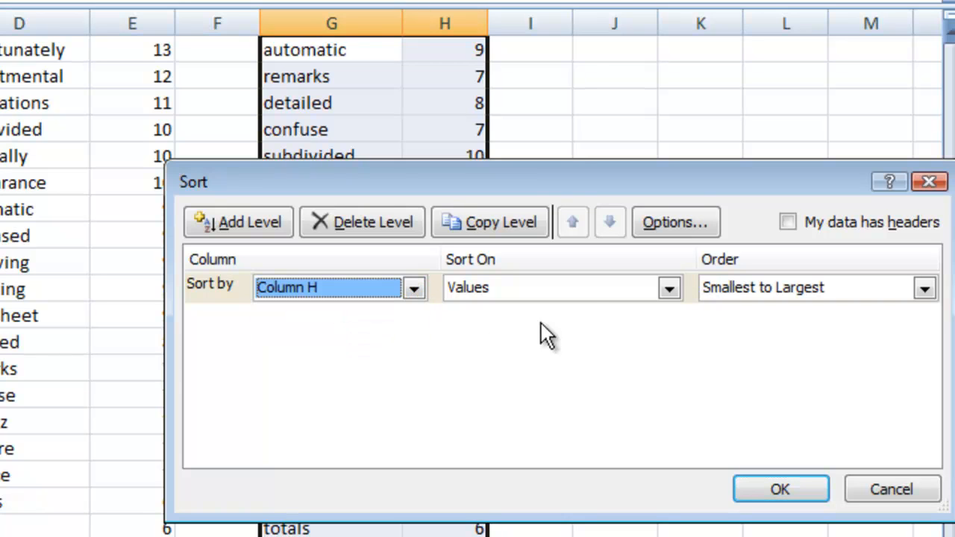
pyautogui.moveTo(758, 306)
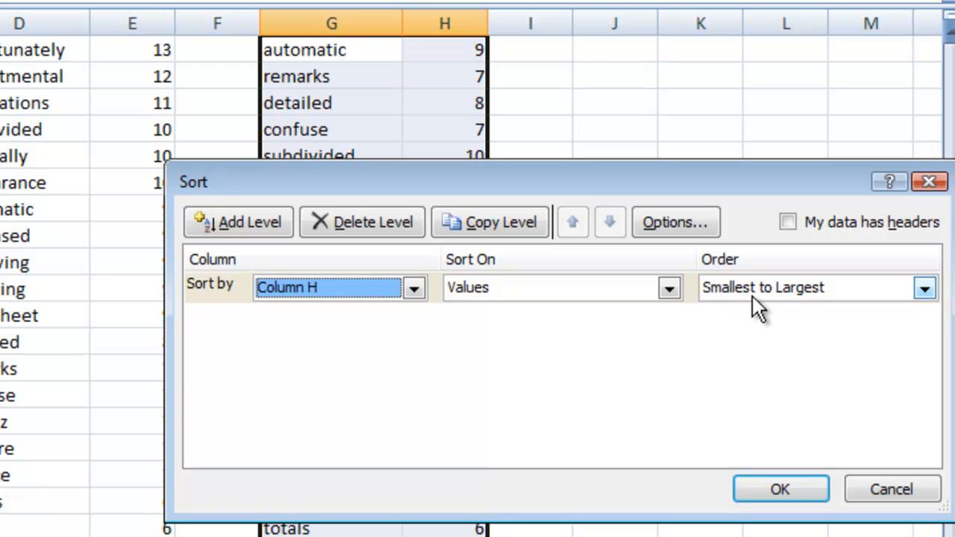
pyautogui.moveTo(278, 197)
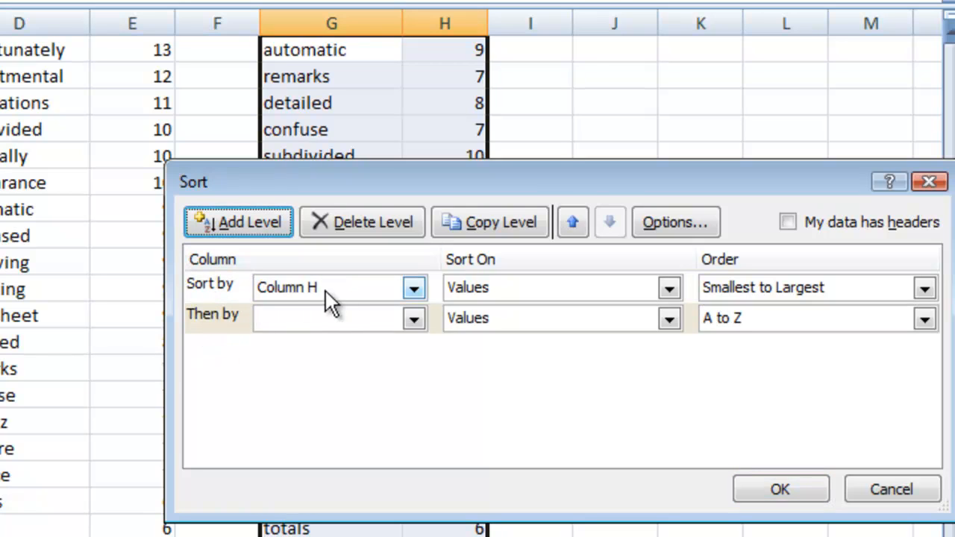
pyautogui.click(413, 318)
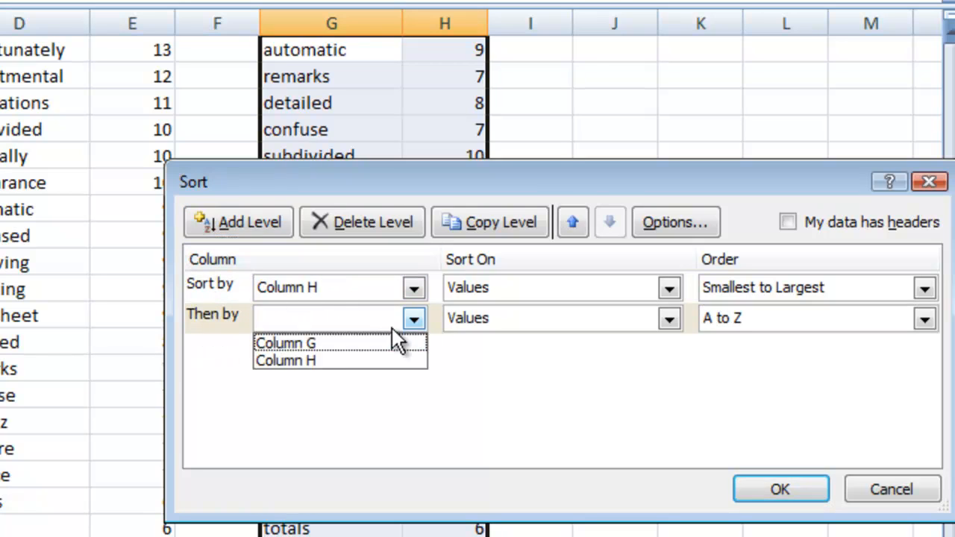
pyautogui.click(285, 342)
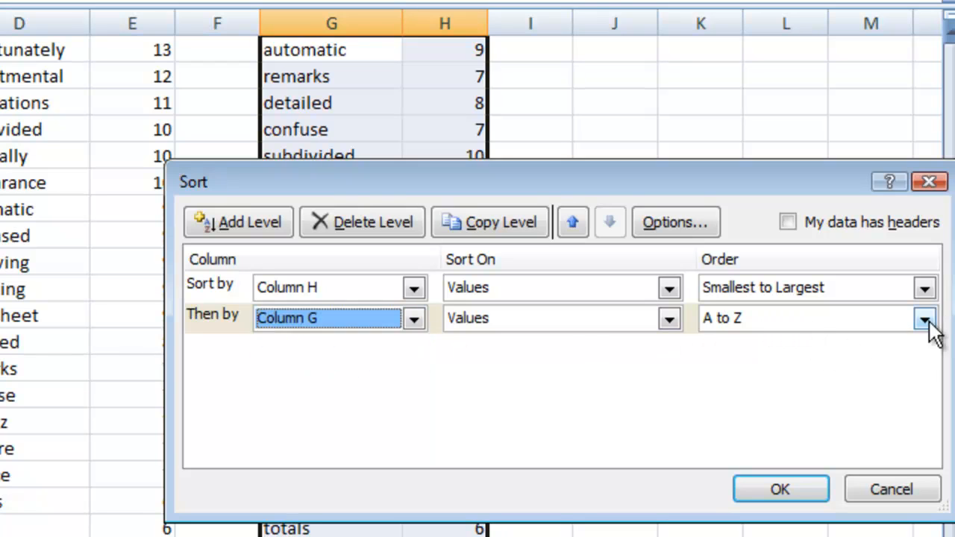
pyautogui.moveTo(915, 374)
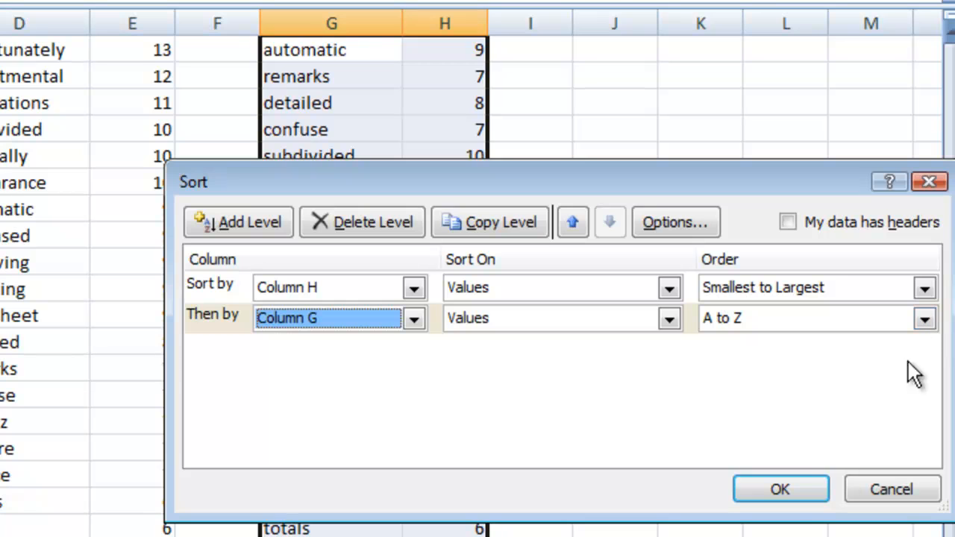
pyautogui.click(780, 489)
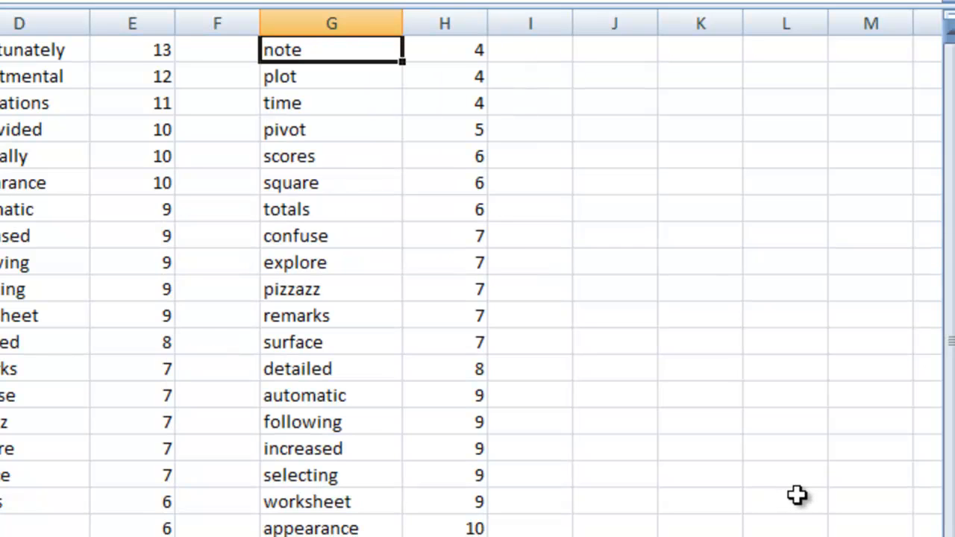
pyautogui.moveTo(446, 61)
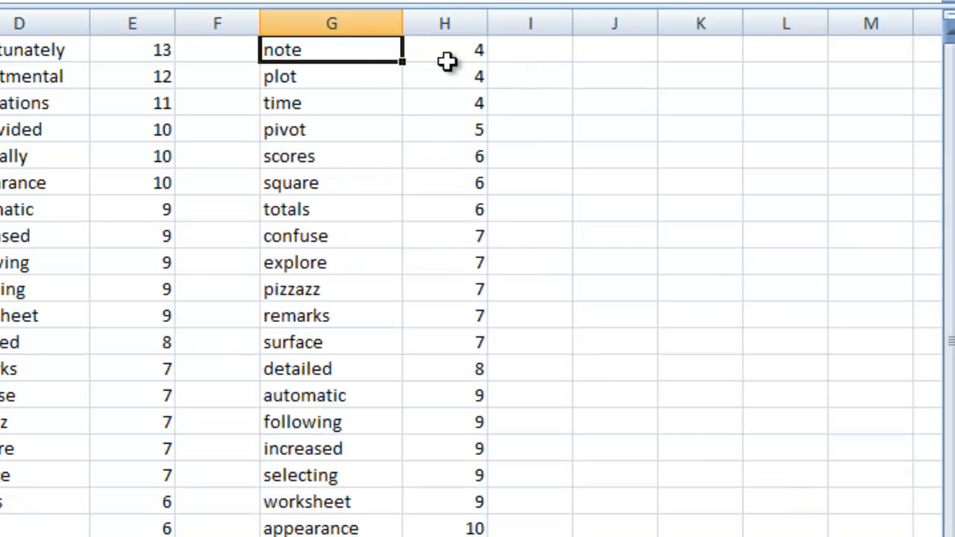
pyautogui.moveTo(427, 160)
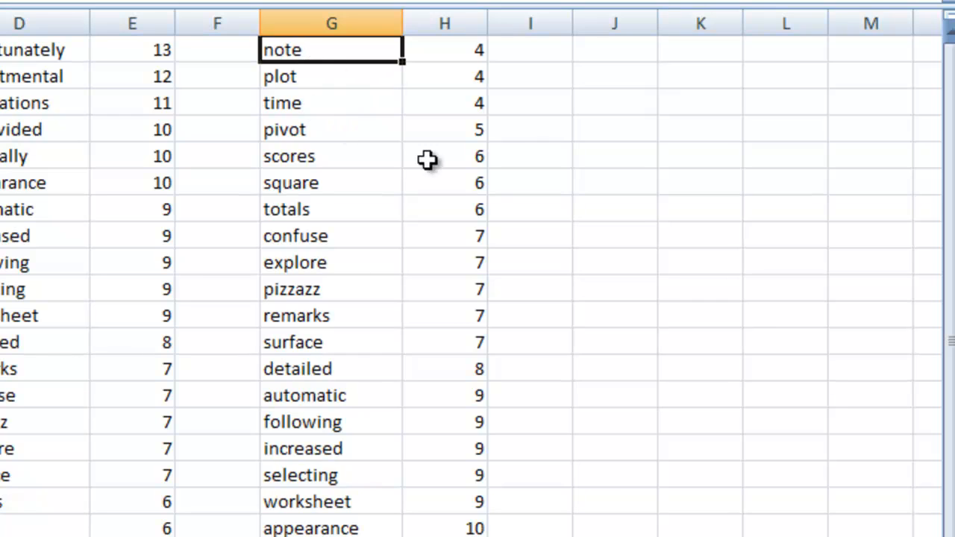